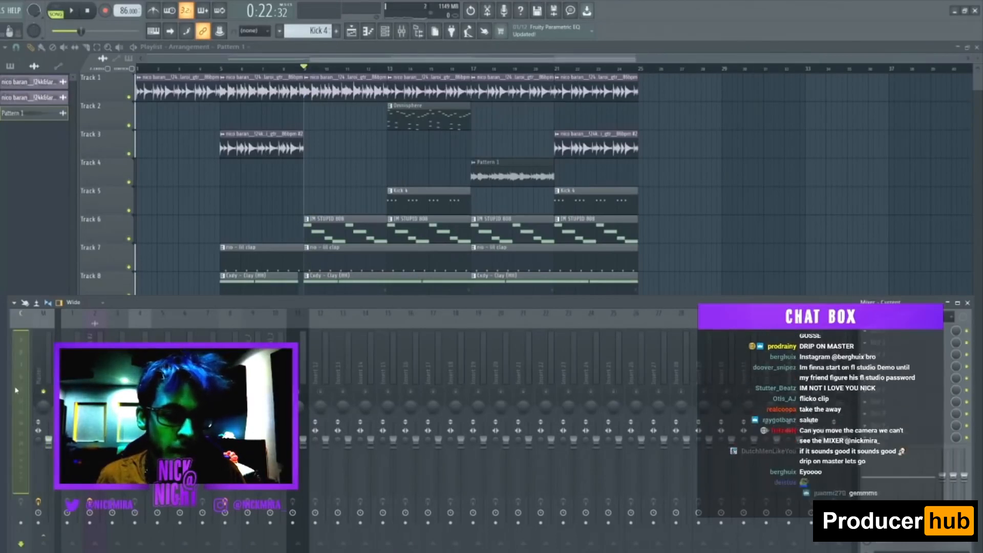
Bring the mixer up over the playlist with all insert tracks and faders visible
{"action": "left_click", "coordinate": [71, 10]}
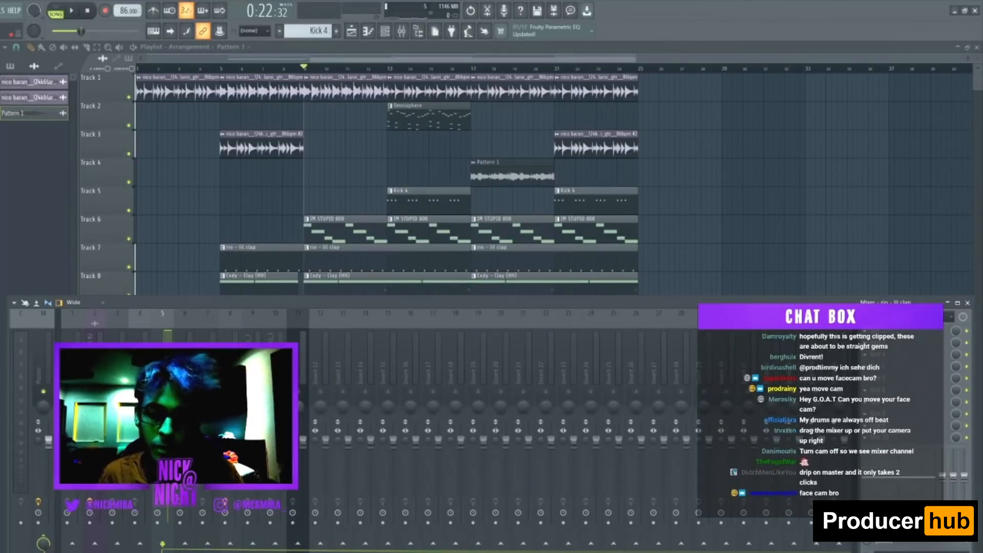
{"action": "left_click", "coordinate": [70, 11]}
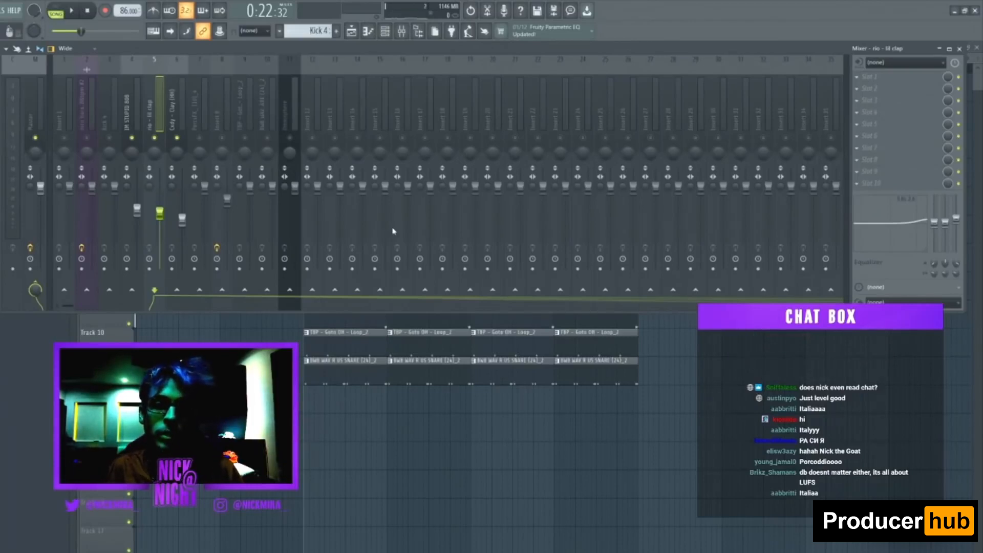
{"action": "mouse_move", "coordinate": [190, 116]}
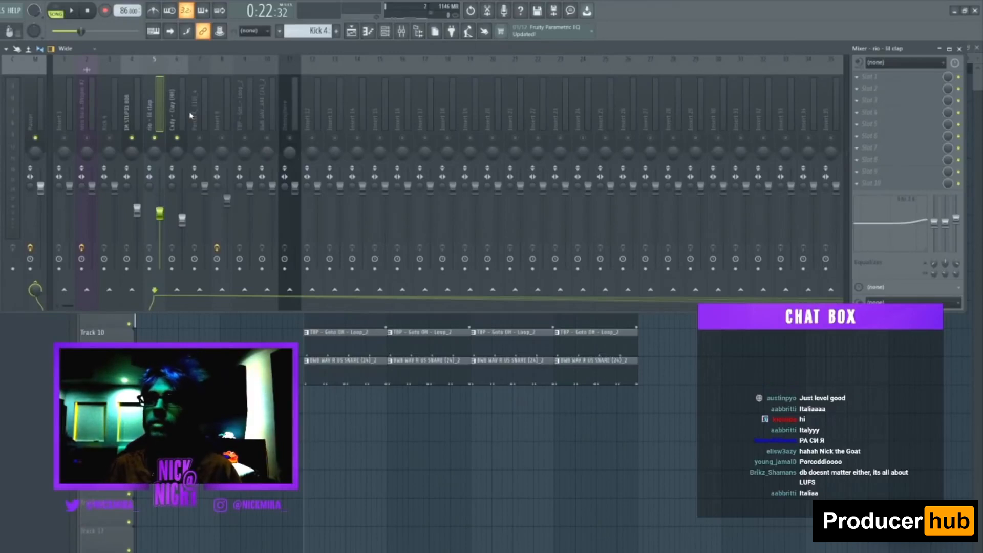
Pull the Insert 1, Kick 4, 808 and clap faders down to balanced levels
{"action": "left_click", "coordinate": [180, 110]}
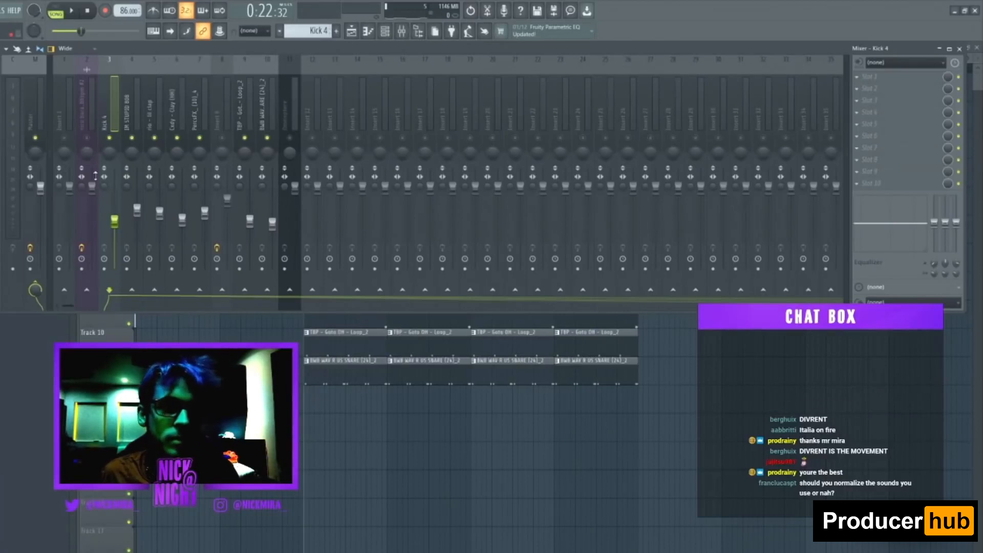
{"action": "left_click", "coordinate": [71, 10]}
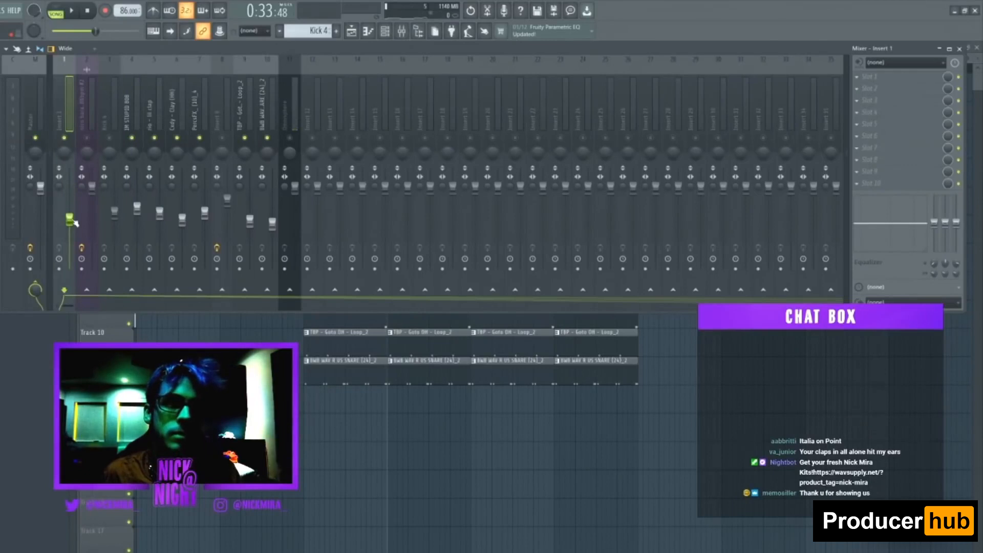
Show the master channel's effect slots holding Fruity Limiter, mixer below the playlist
{"action": "left_click", "coordinate": [70, 10]}
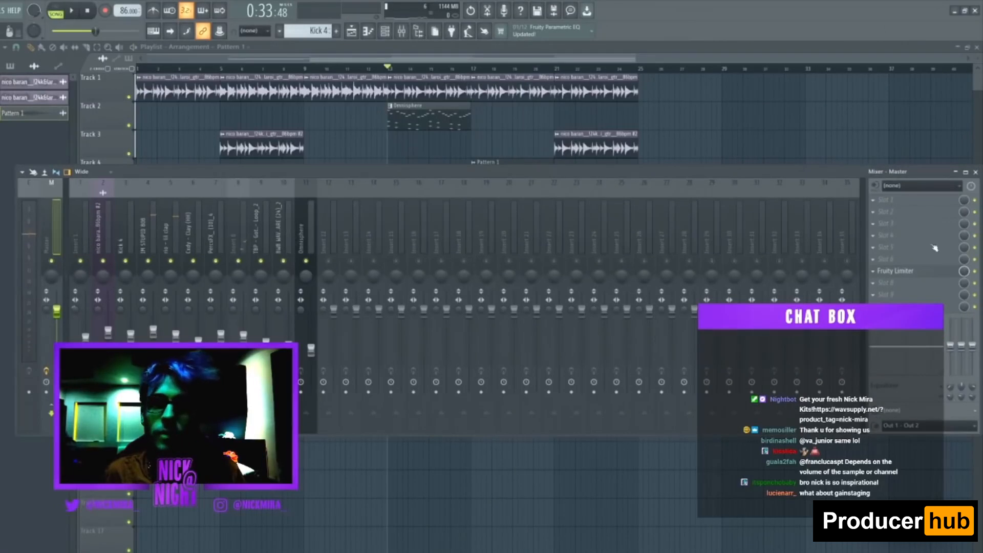
{"action": "left_click", "coordinate": [895, 270]}
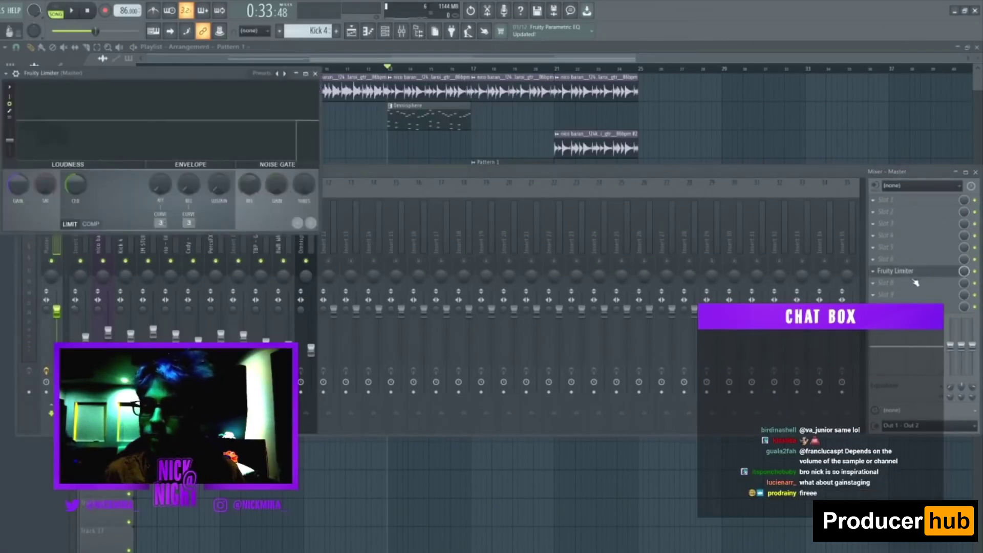
{"action": "left_click", "coordinate": [896, 271]}
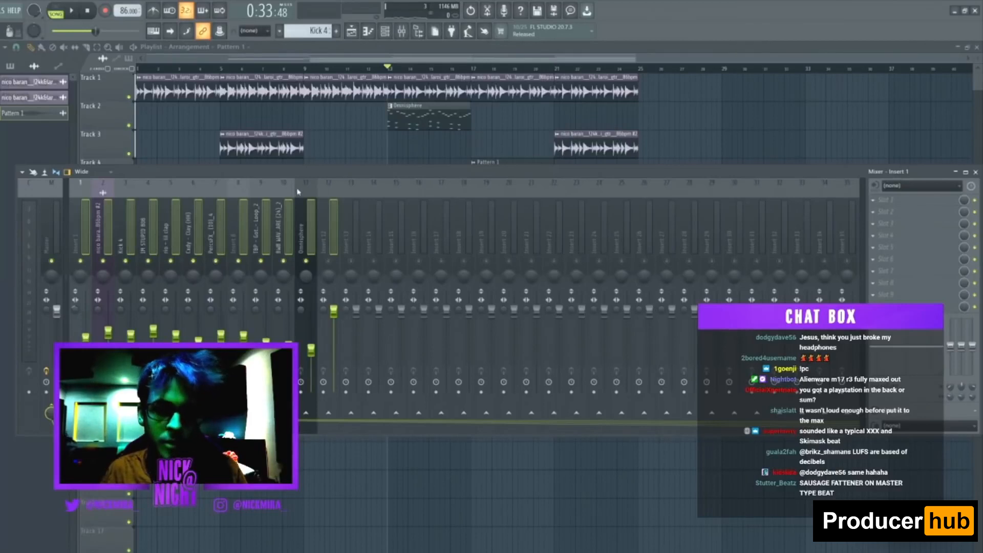
Select the nico baran insert and show the channel rack with the step patterns
{"action": "left_click", "coordinate": [102, 233]}
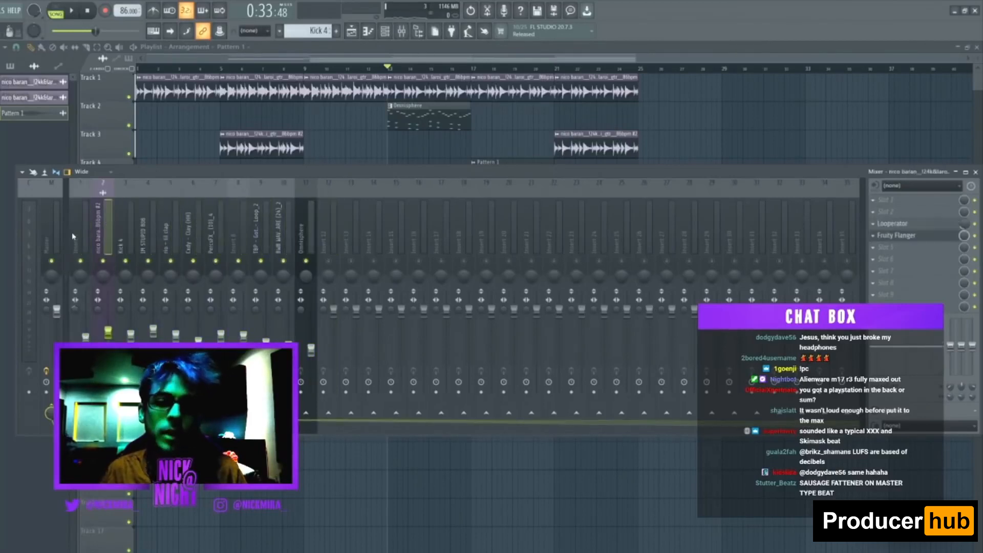
{"action": "left_click", "coordinate": [40, 226]}
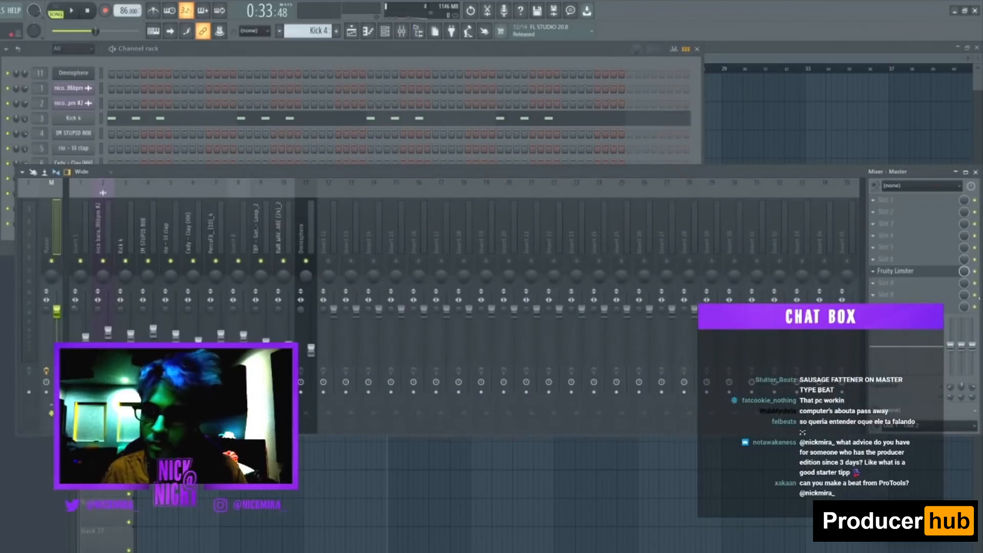
Briefly view the master's Fruity Limiter window, then return to the master track
{"action": "left_click", "coordinate": [895, 270]}
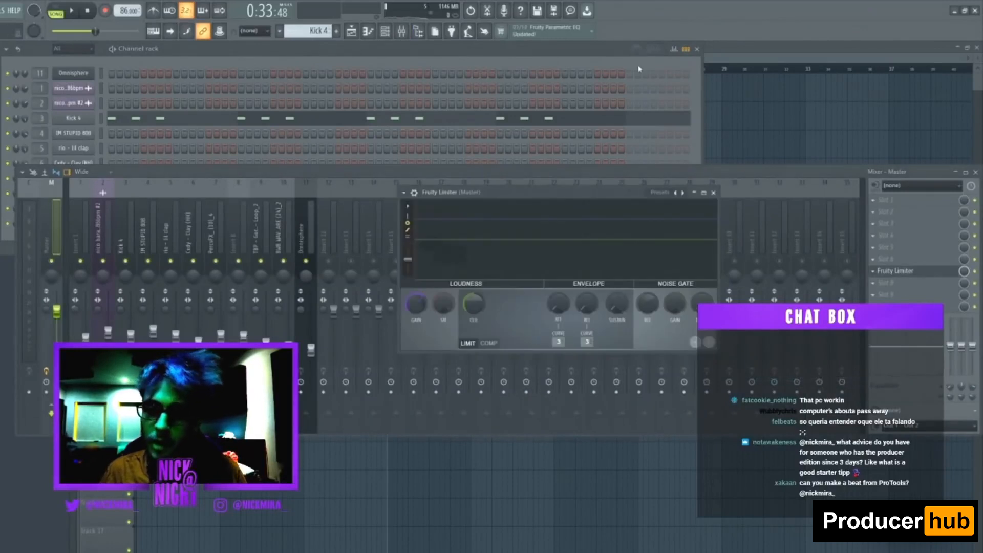
{"action": "left_click", "coordinate": [713, 191]}
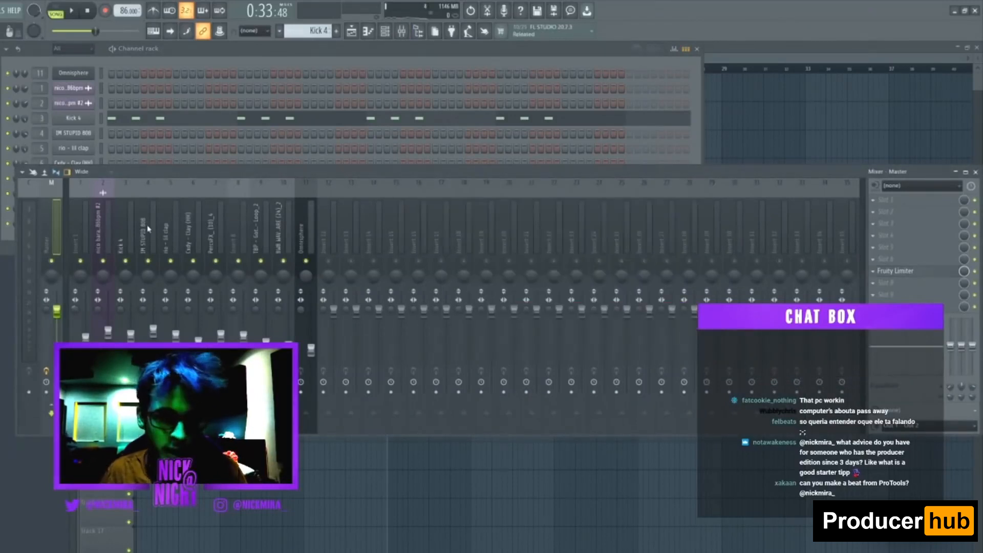
{"action": "left_click", "coordinate": [130, 232]}
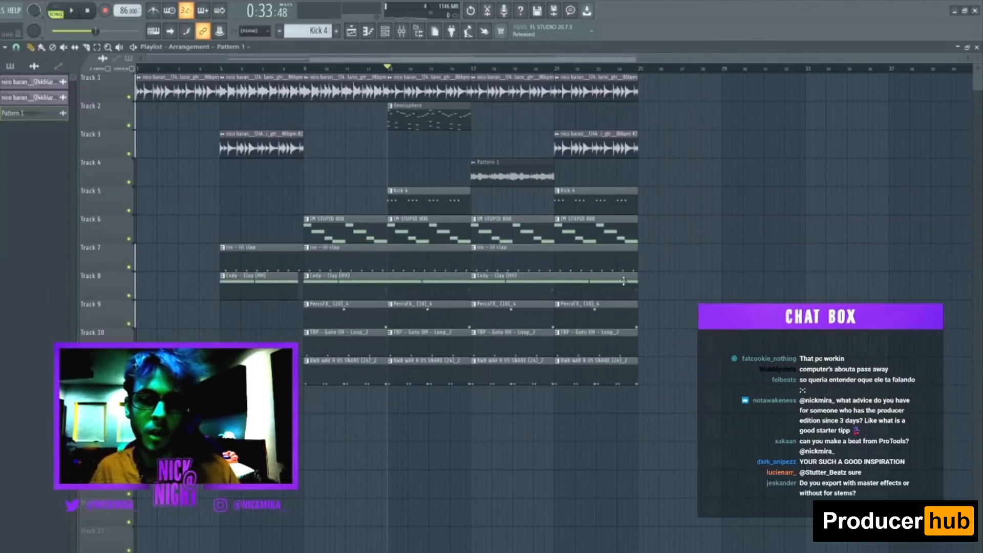
Bring the mixer back below the playlist with the Kick 4 insert selected
{"action": "left_click", "coordinate": [401, 31]}
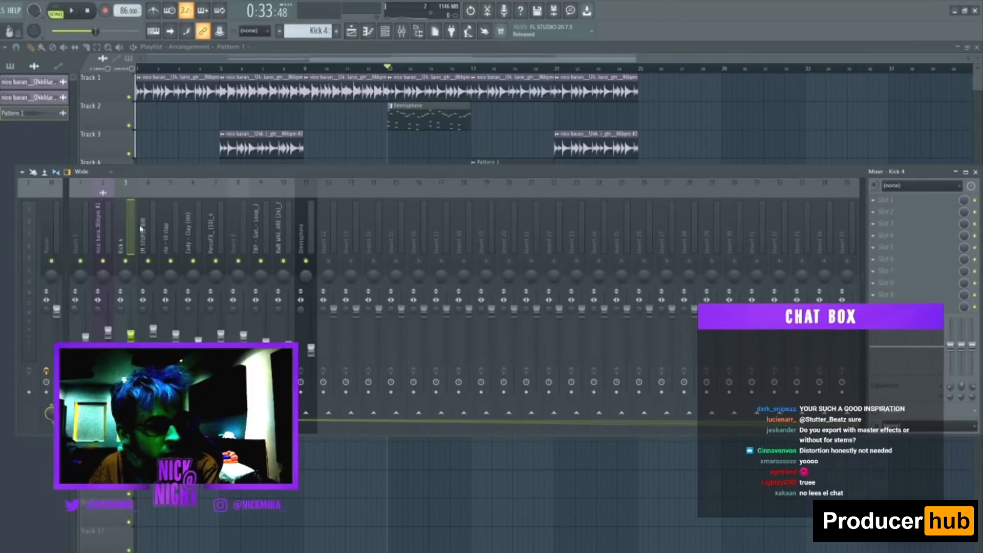
Show the Fruity Parametric EQ 2 window on the lil clap insert channel
{"action": "left_click", "coordinate": [175, 233]}
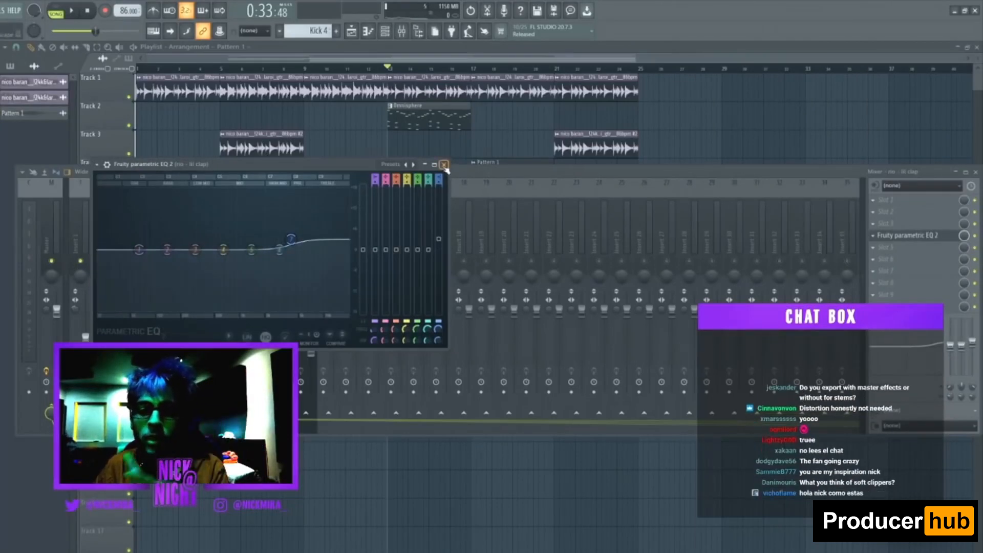
Delete the Parametric EQ 2 from the clap channel and select the master track
{"action": "left_click", "coordinate": [444, 164]}
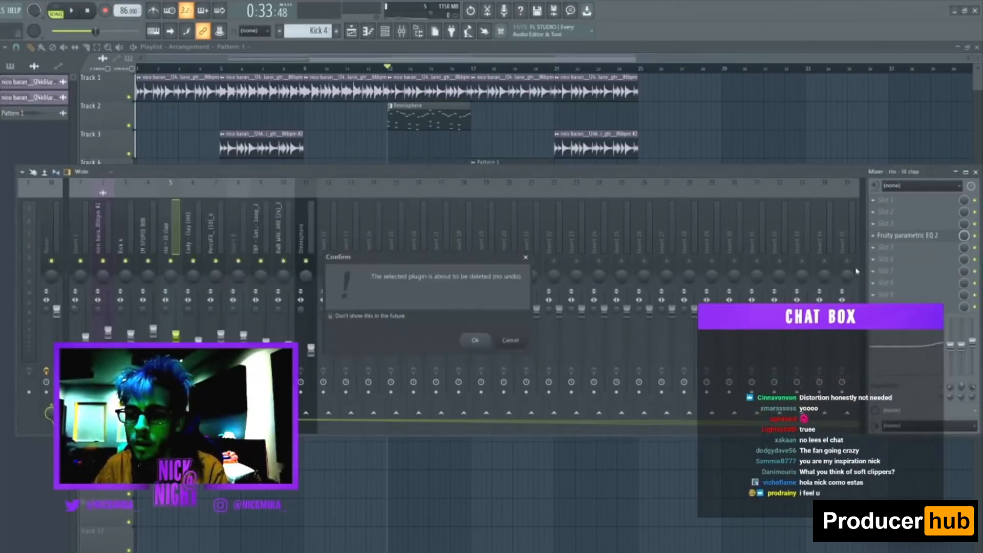
{"action": "left_click", "coordinate": [476, 340]}
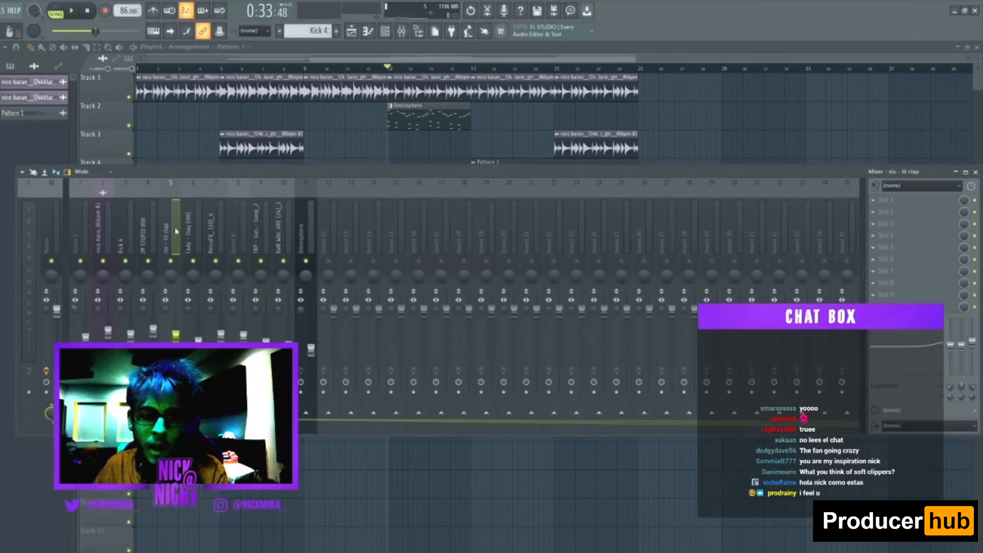
{"action": "left_click", "coordinate": [128, 233]}
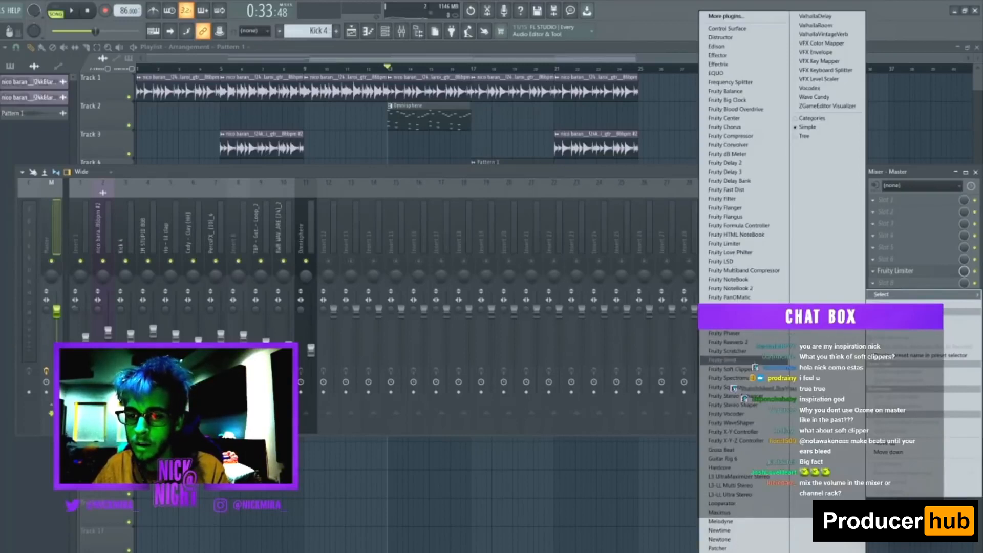
Add Fruity Soft Clipper after the limiter on the master and listen to compare
{"action": "left_click", "coordinate": [728, 369]}
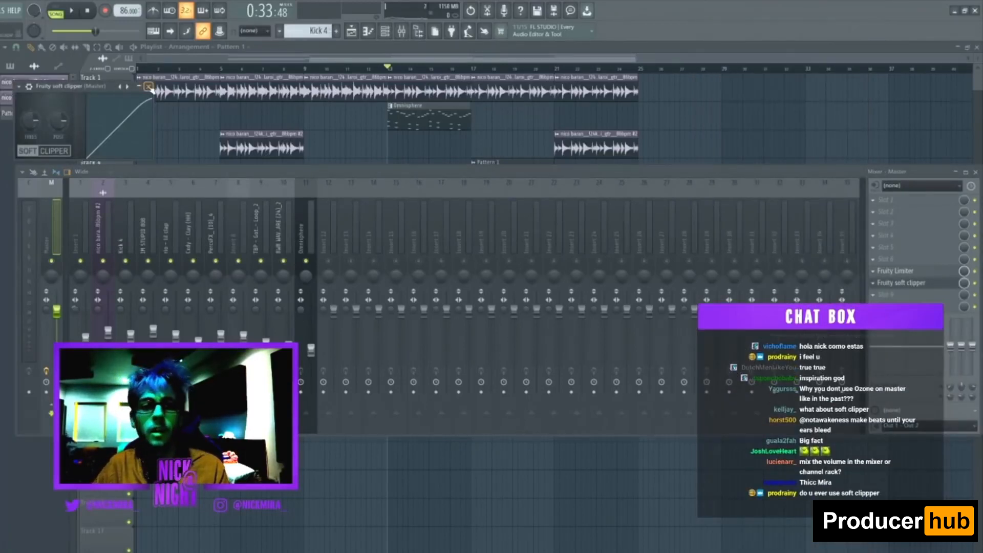
{"action": "left_click", "coordinate": [71, 11]}
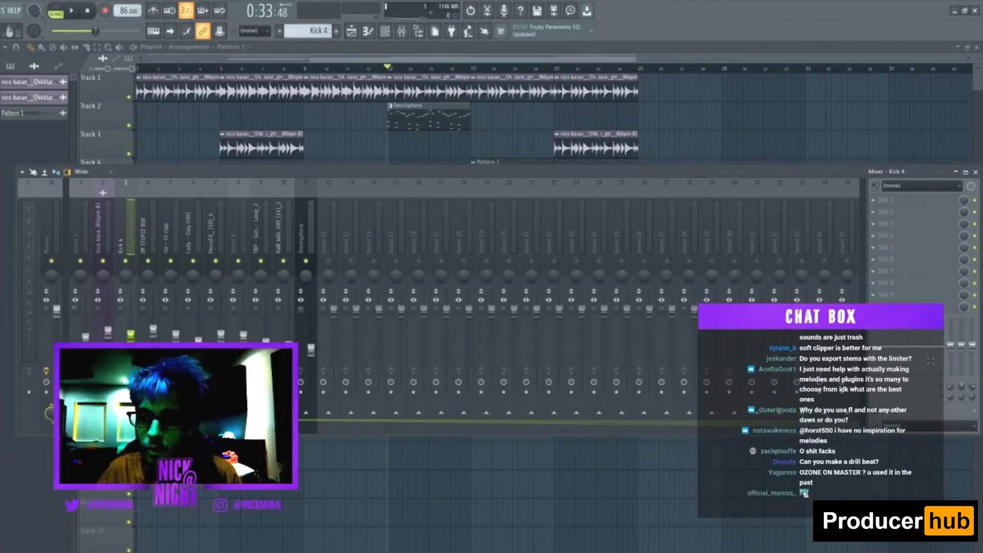
{"action": "left_click", "coordinate": [149, 225]}
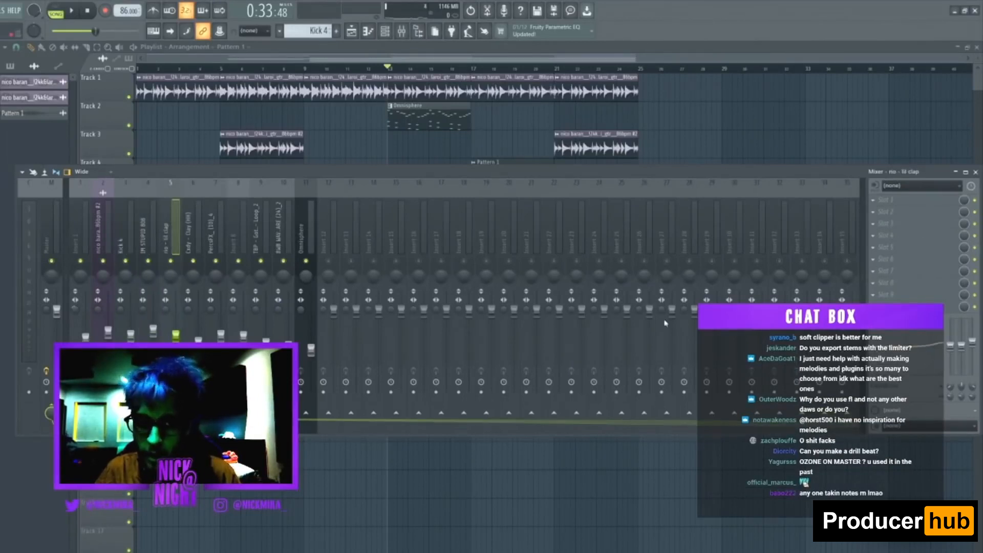
{"action": "left_click", "coordinate": [217, 239]}
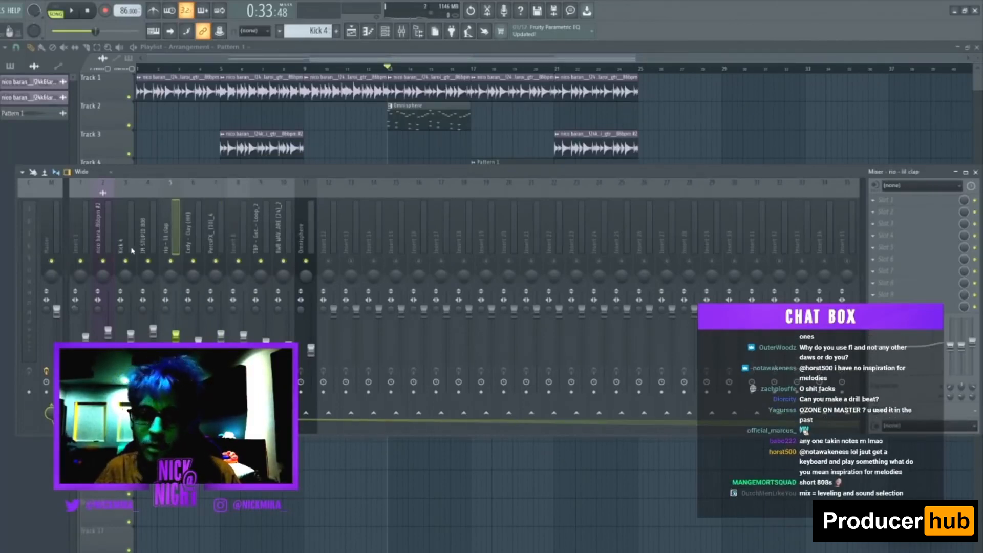
{"action": "left_click", "coordinate": [152, 226]}
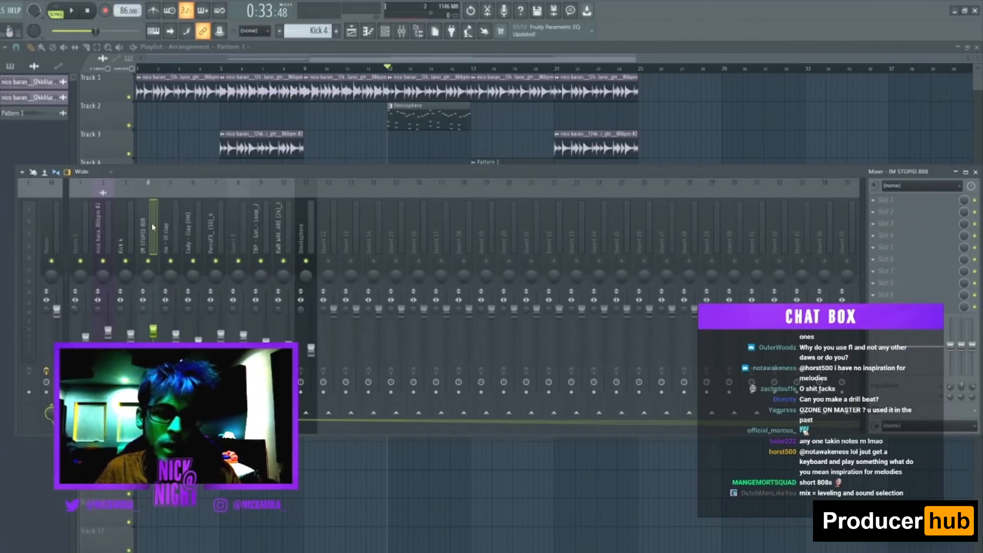
{"action": "left_click", "coordinate": [216, 233]}
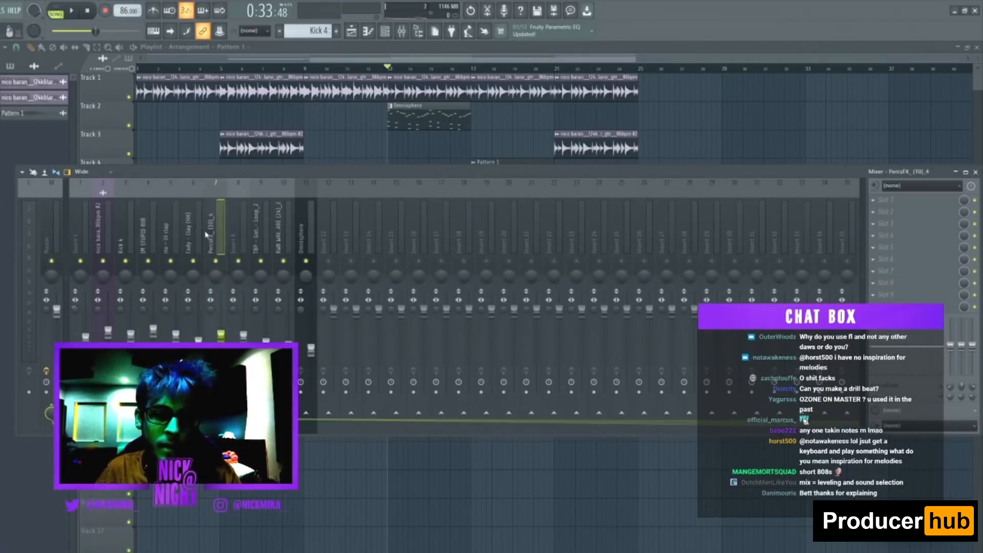
{"action": "left_click", "coordinate": [187, 225]}
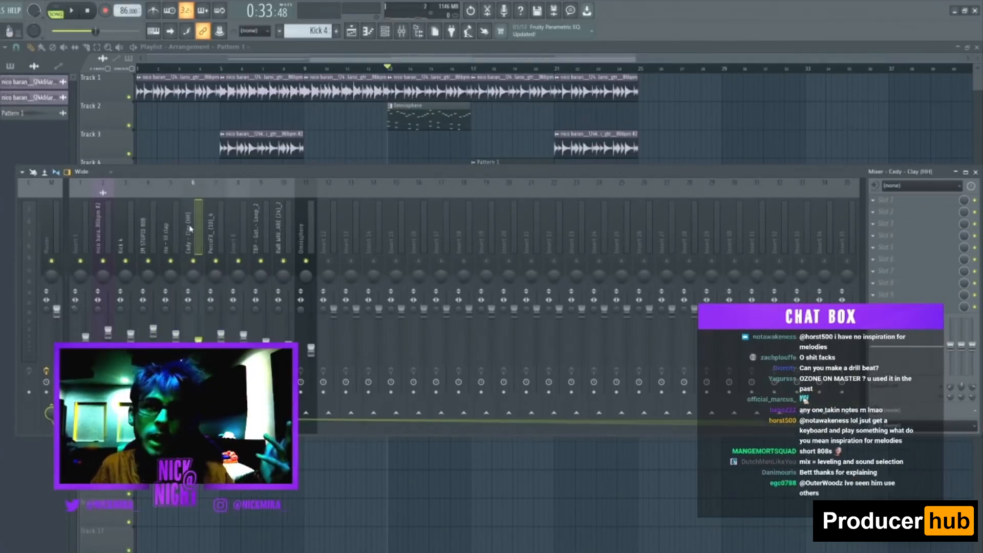